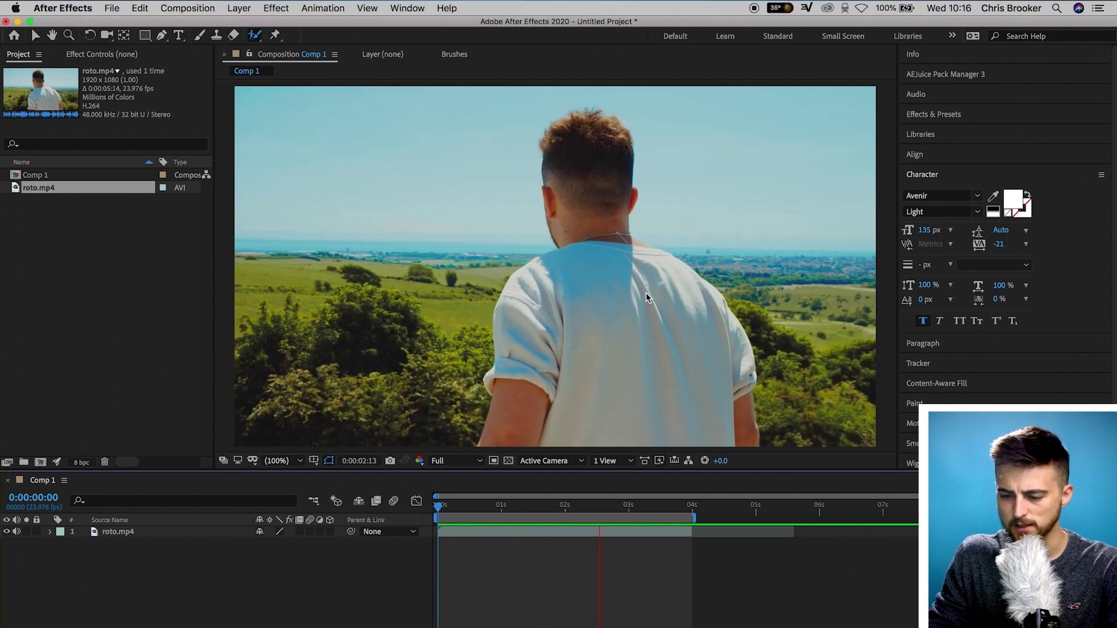
Open the roto.mp4 layer in the Layer panel with the Roto Brush tool
click(653, 518)
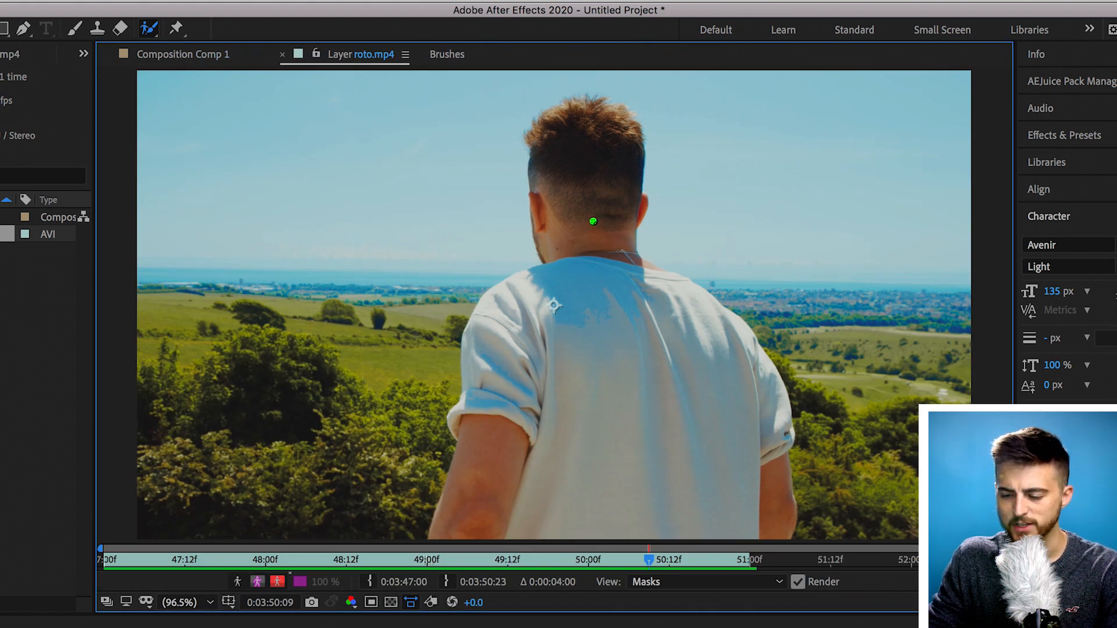
Paint a Roto Brush stroke over the man and add the missed arm edge
drag(561, 426, 536, 511)
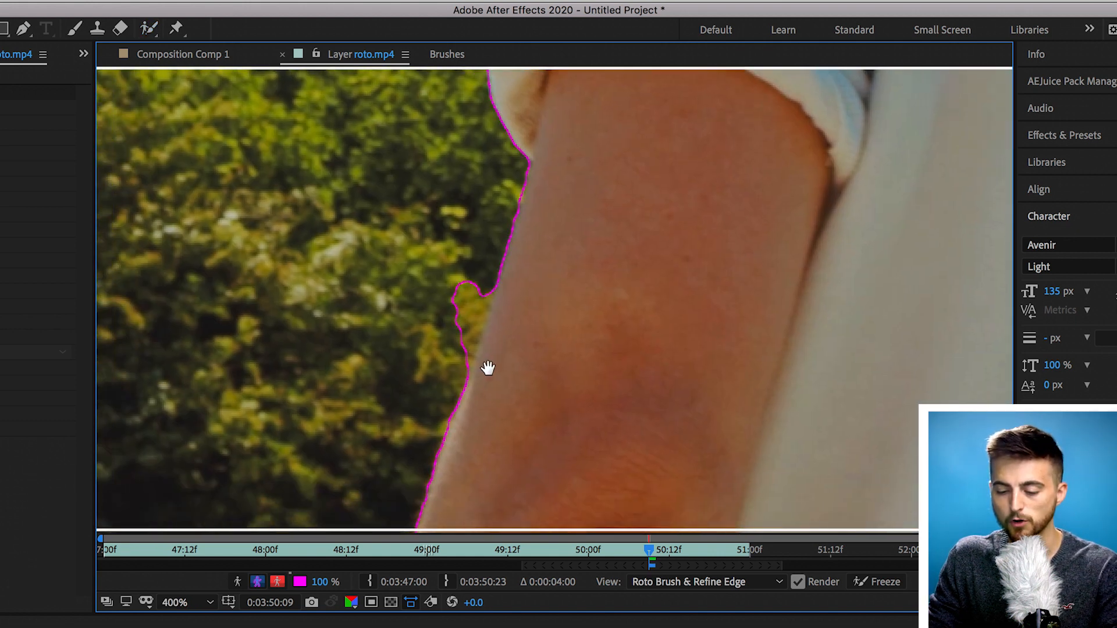
click(145, 27)
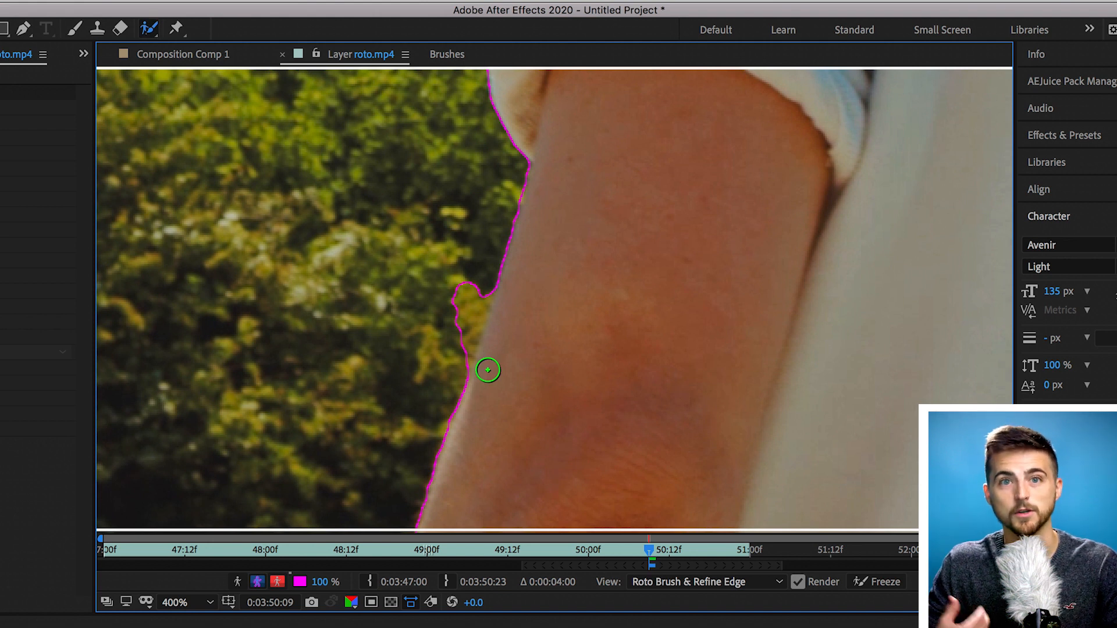
mouse_move(431, 337)
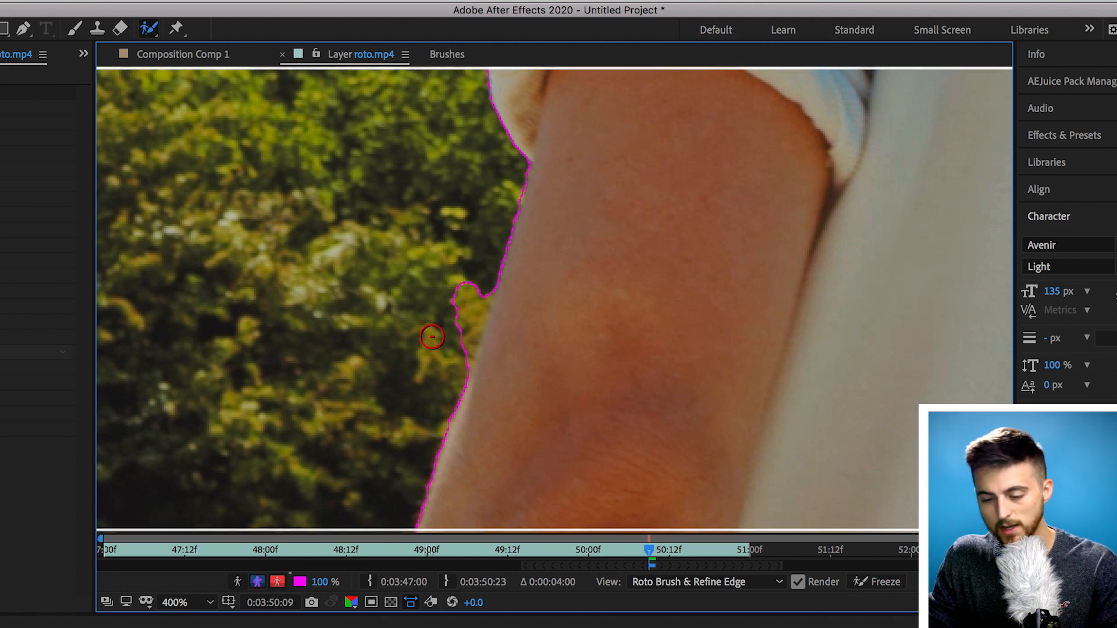
mouse_move(474, 269)
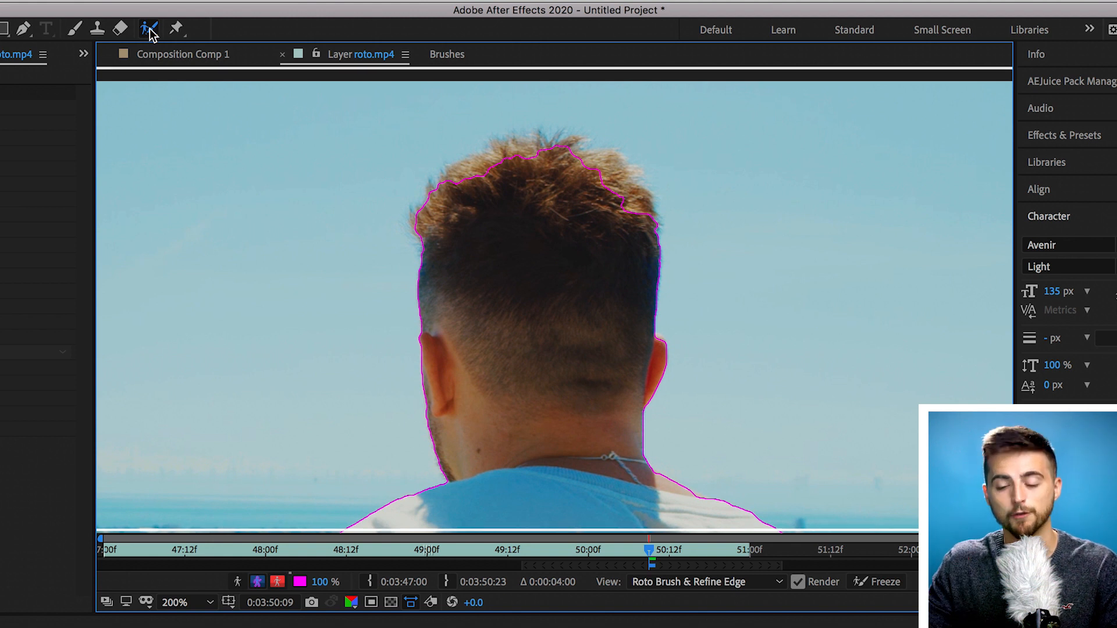
Paint a Refine Edge pass over the man's hairline so the matte propagates through the clip
click(146, 26)
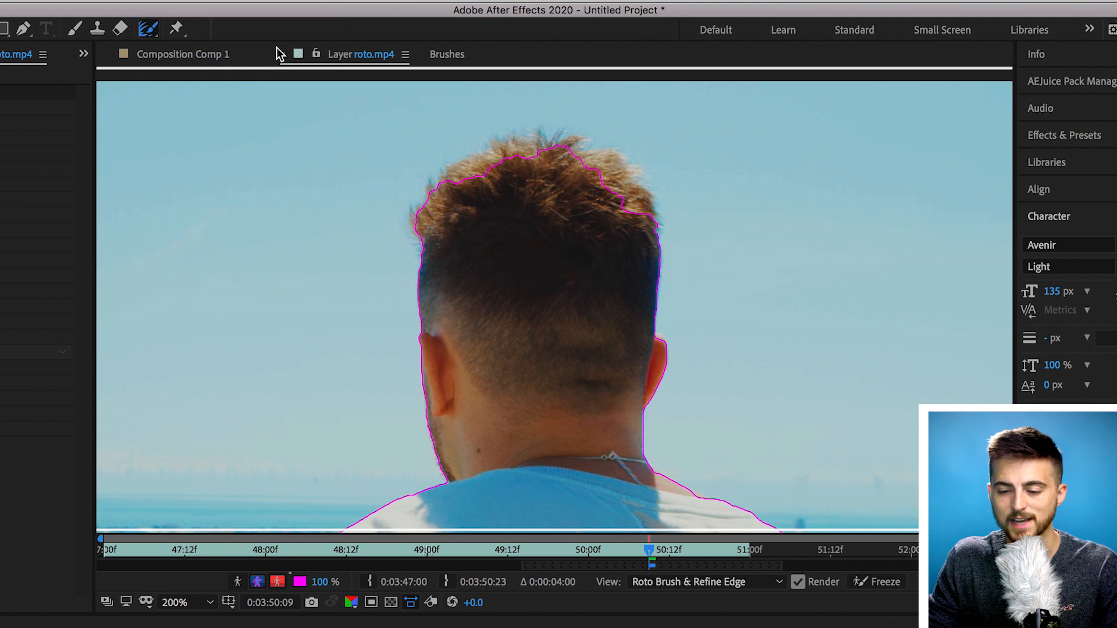
drag(424, 203, 478, 160)
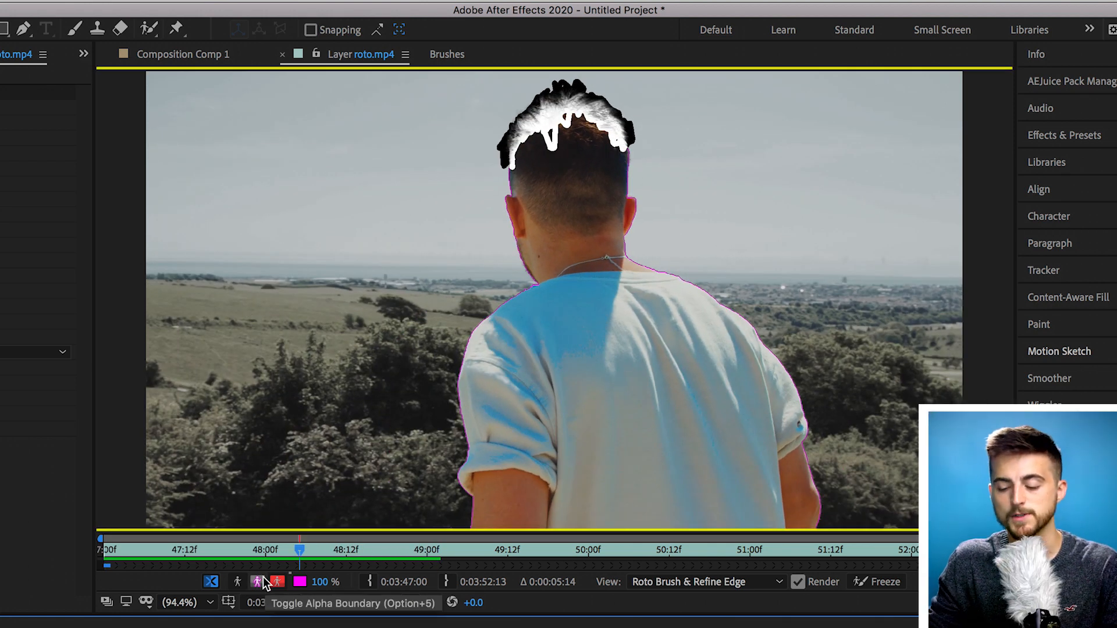
click(258, 582)
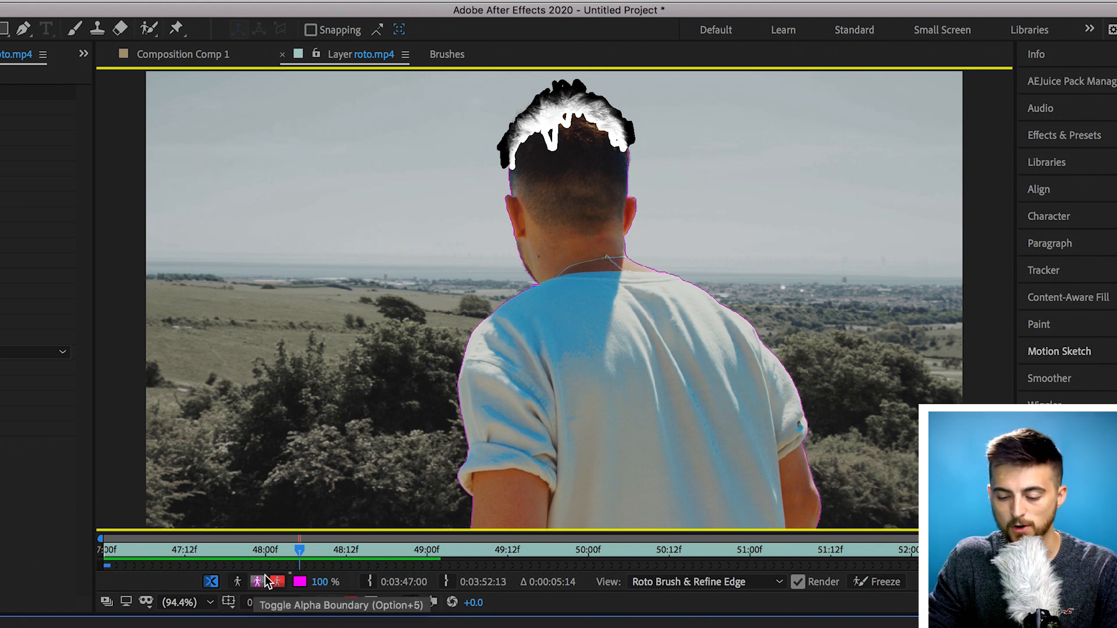
mouse_move(278, 589)
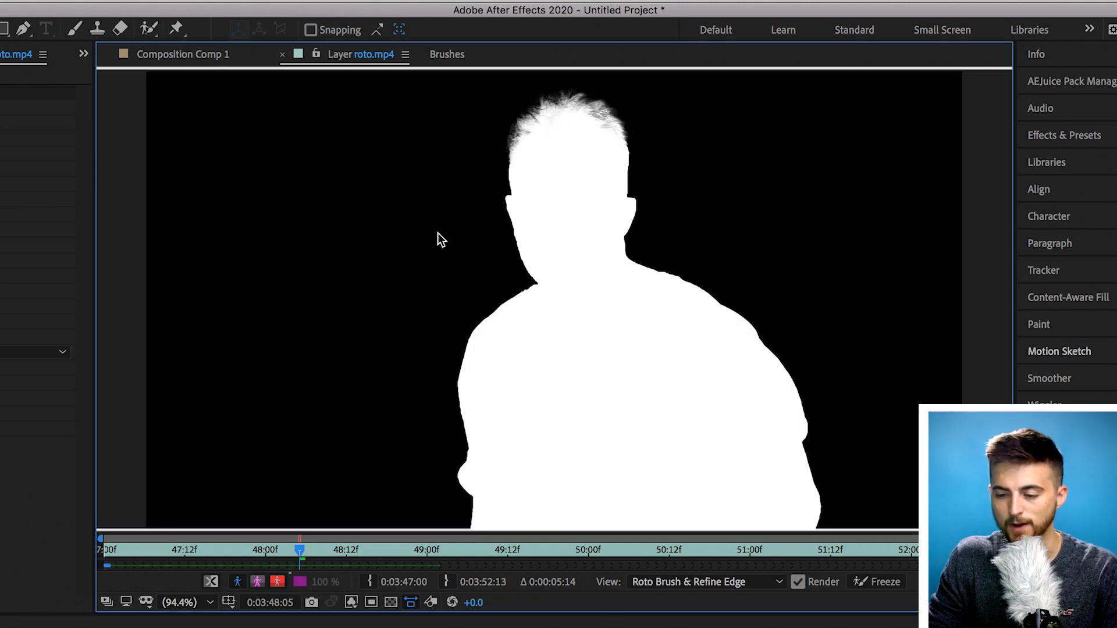
mouse_move(581, 238)
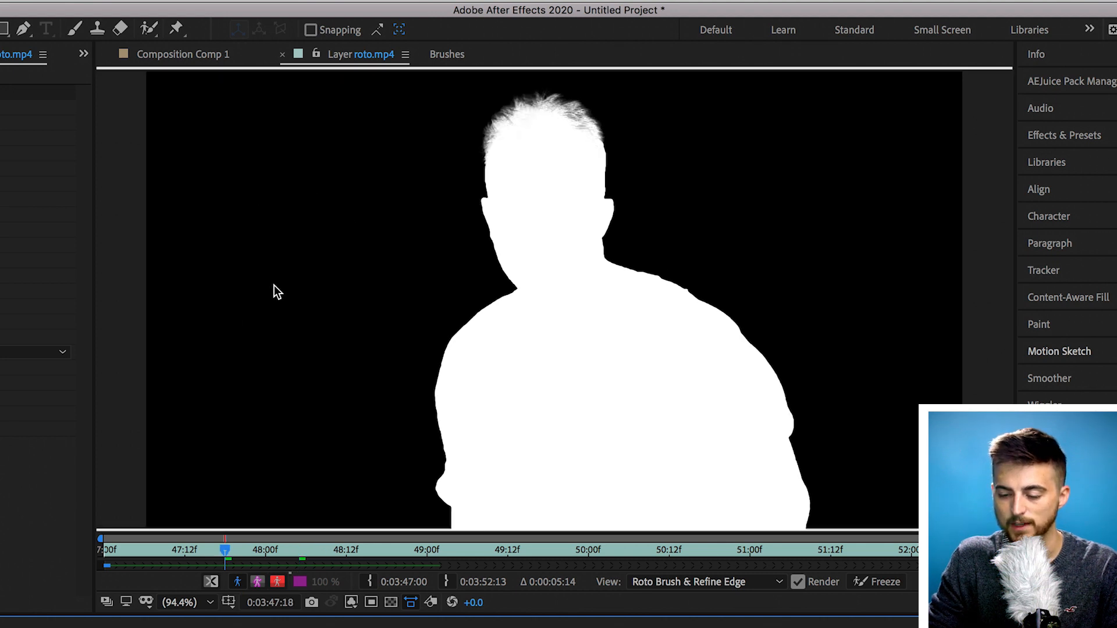
mouse_move(688, 206)
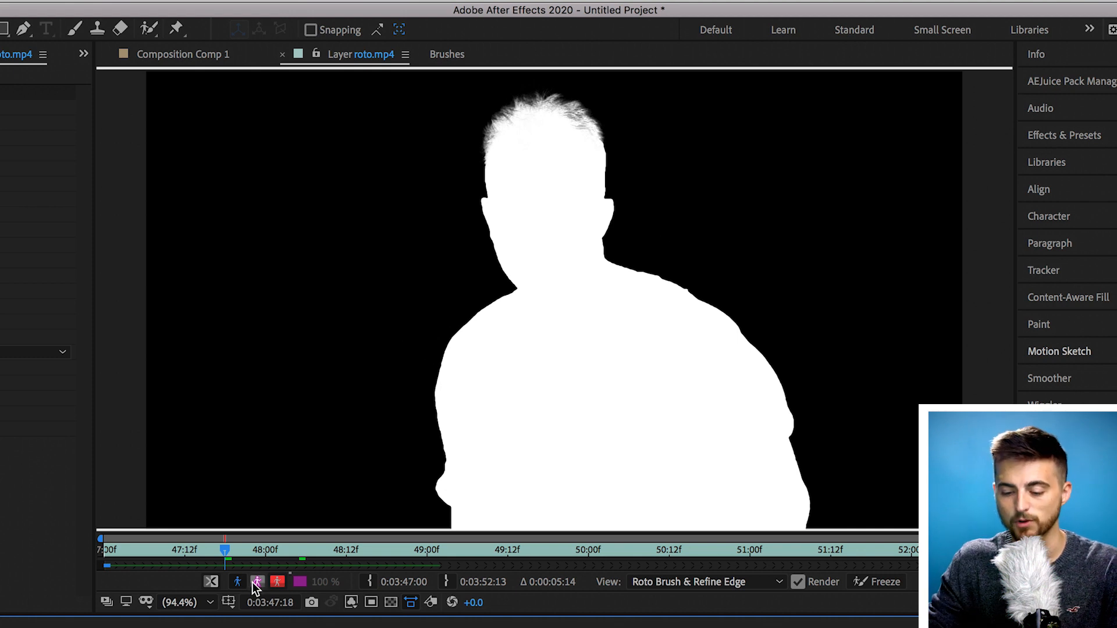
click(255, 582)
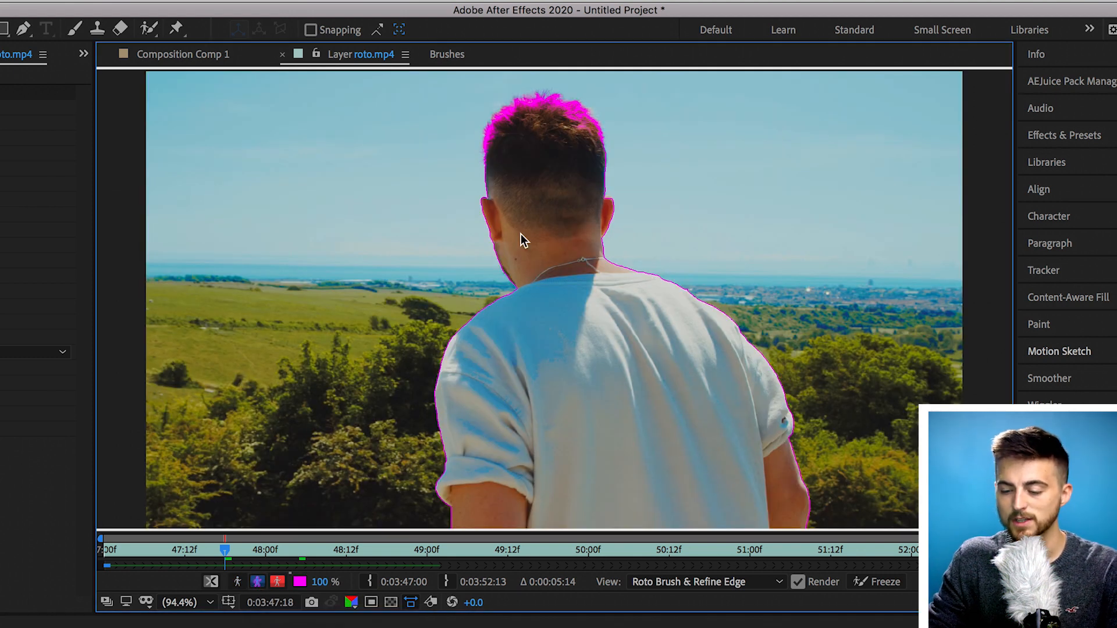
Check the matte with the red alpha overlay, then view the man isolated in the composition
click(276, 582)
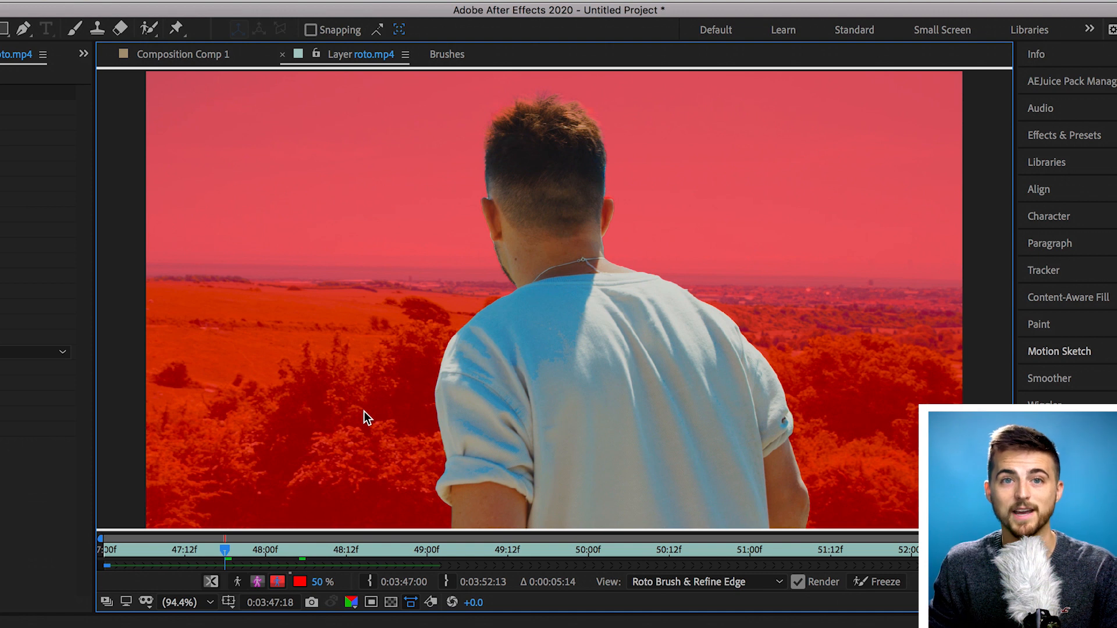
mouse_move(409, 522)
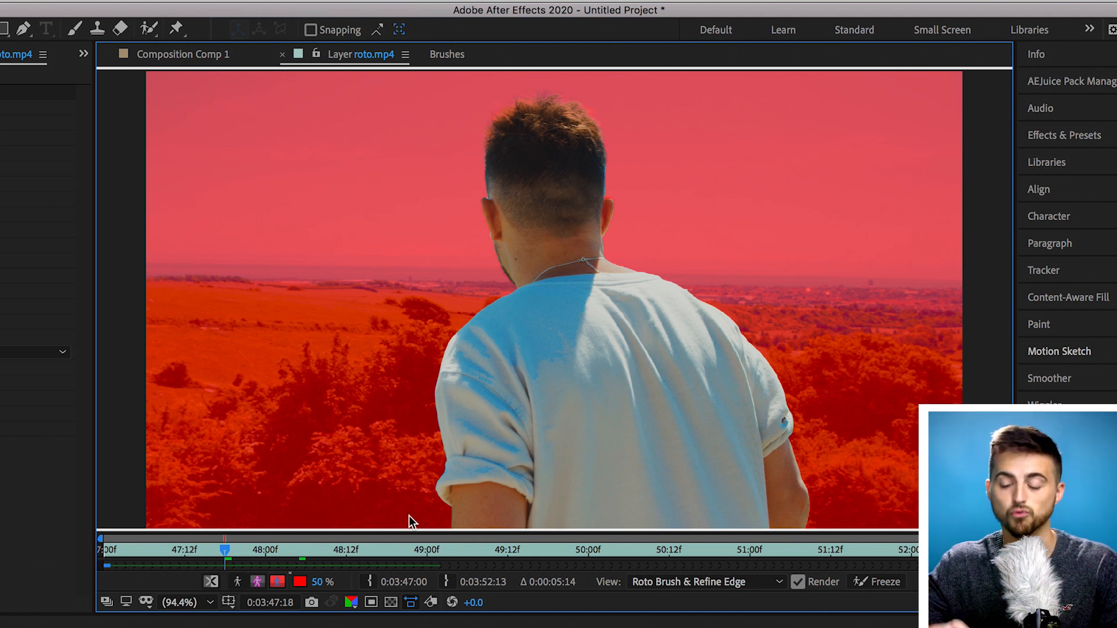
mouse_move(566, 199)
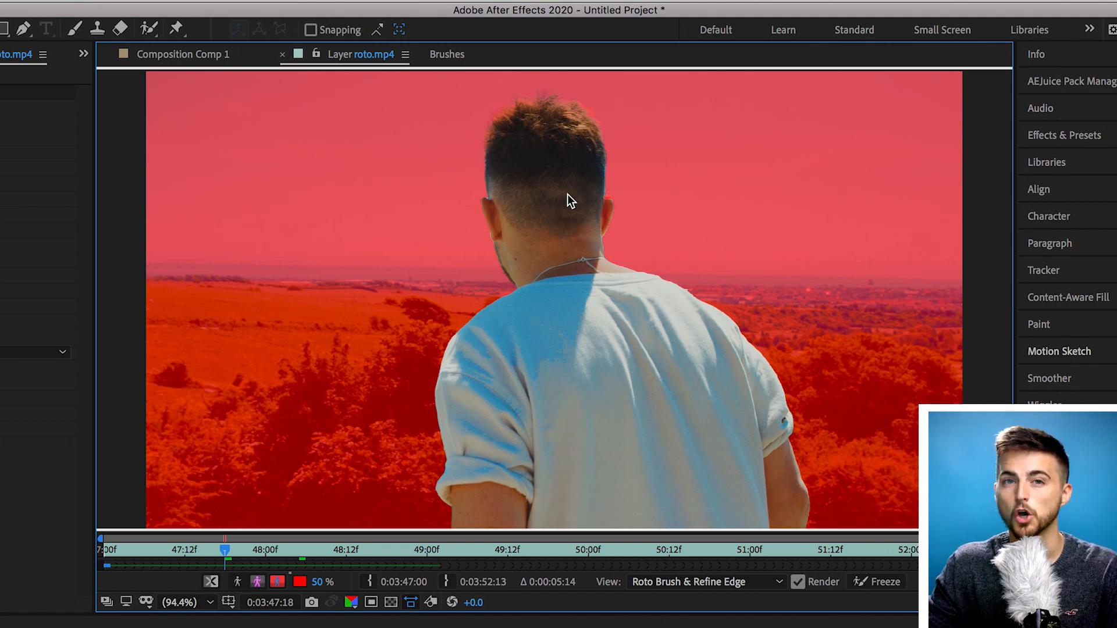
click(300, 581)
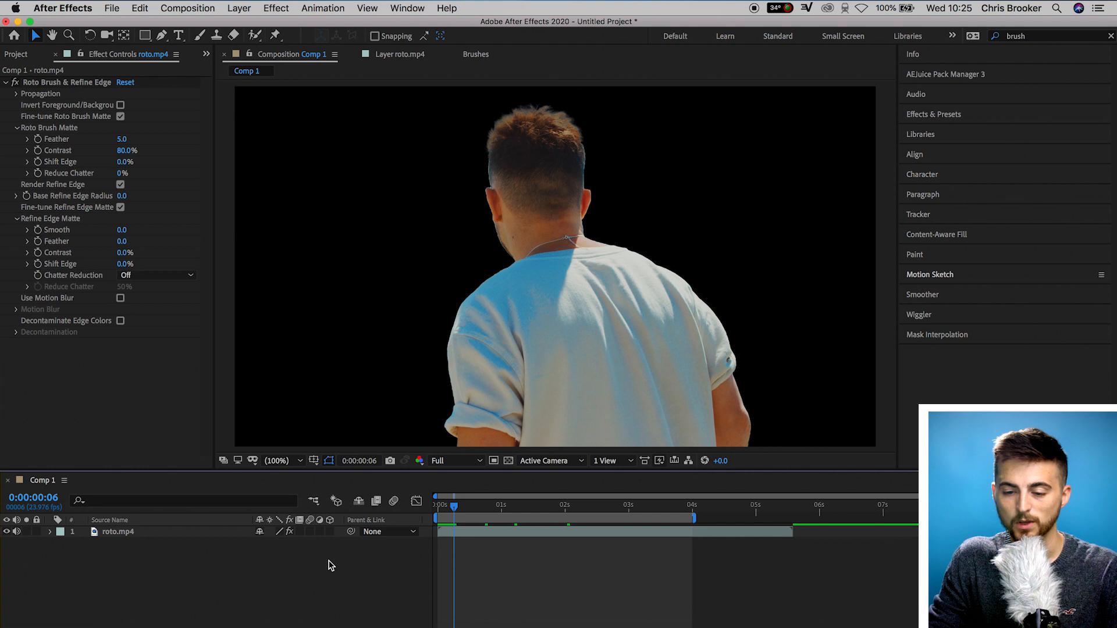
Browse the Layer > New options and create a second roto.mp4 layer in the composition
click(238, 8)
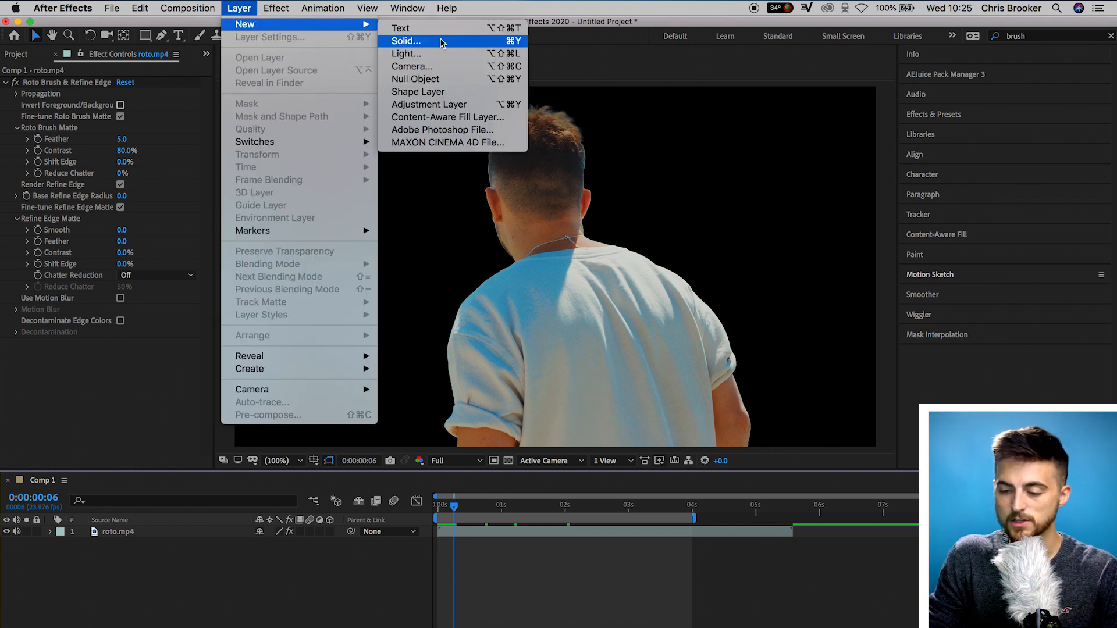
click(404, 40)
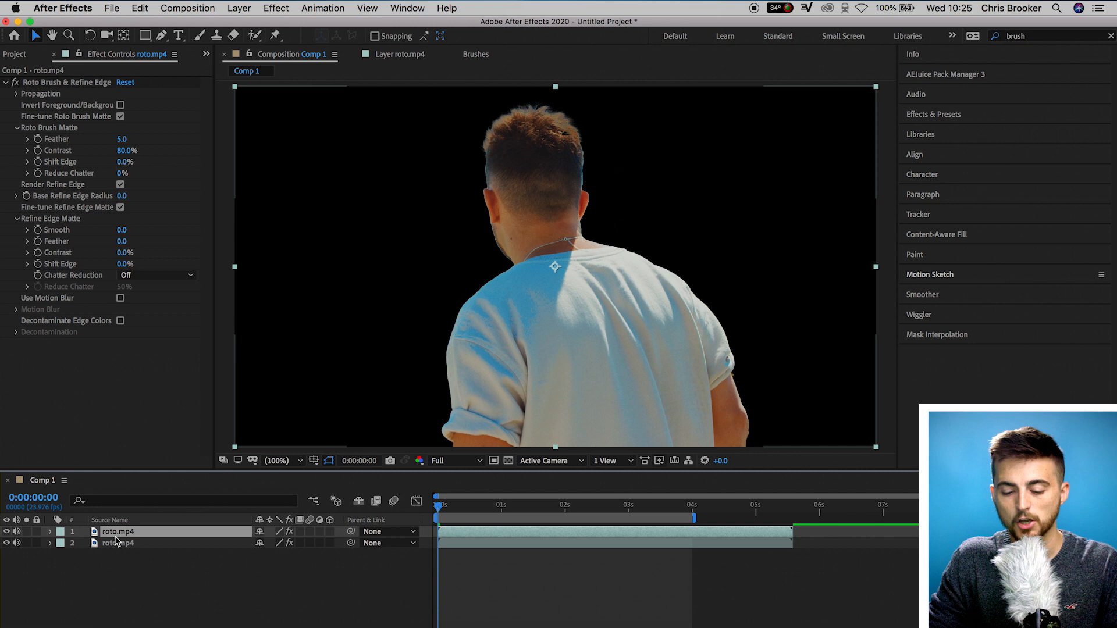
Clear the effects from the lower roto.mp4 copy and type 'BROOKER' behind the man
click(119, 543)
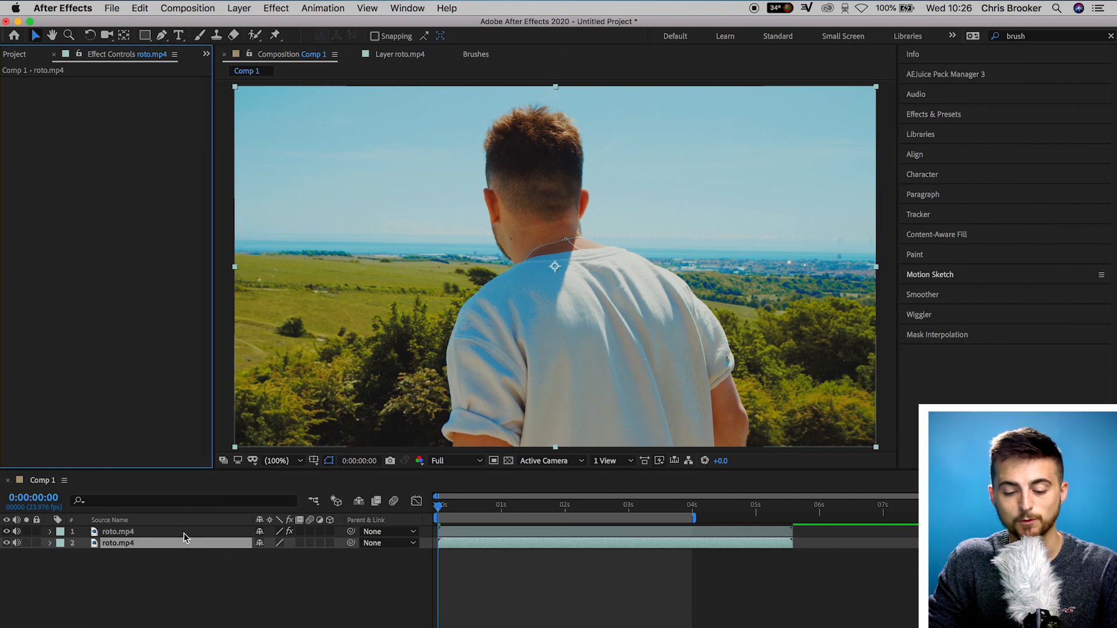
click(7, 544)
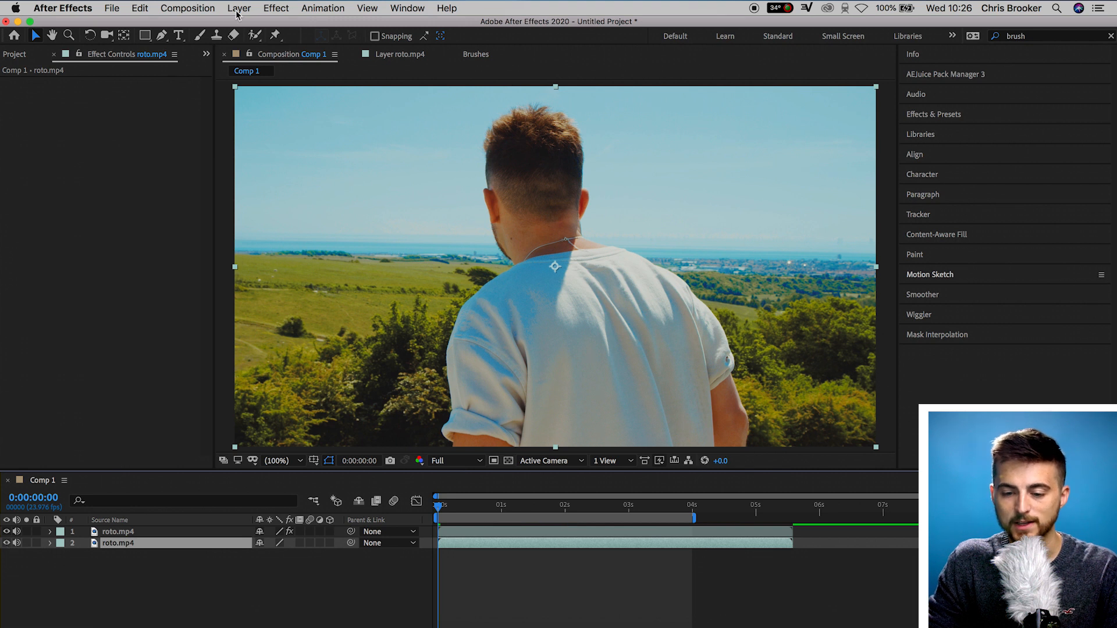
click(181, 34)
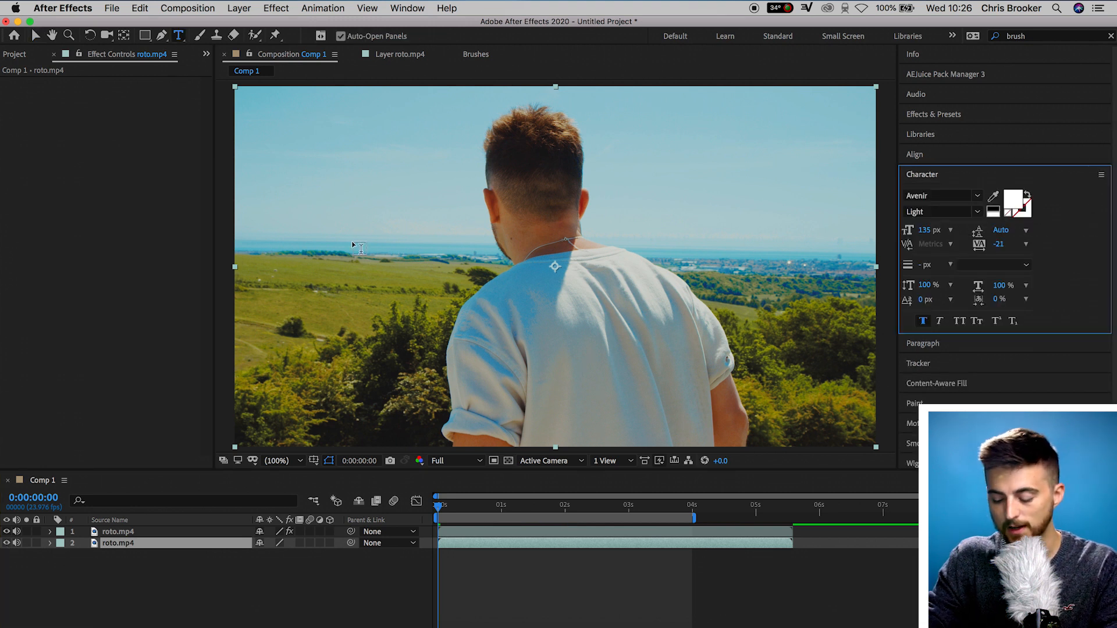
text(BROOKER)
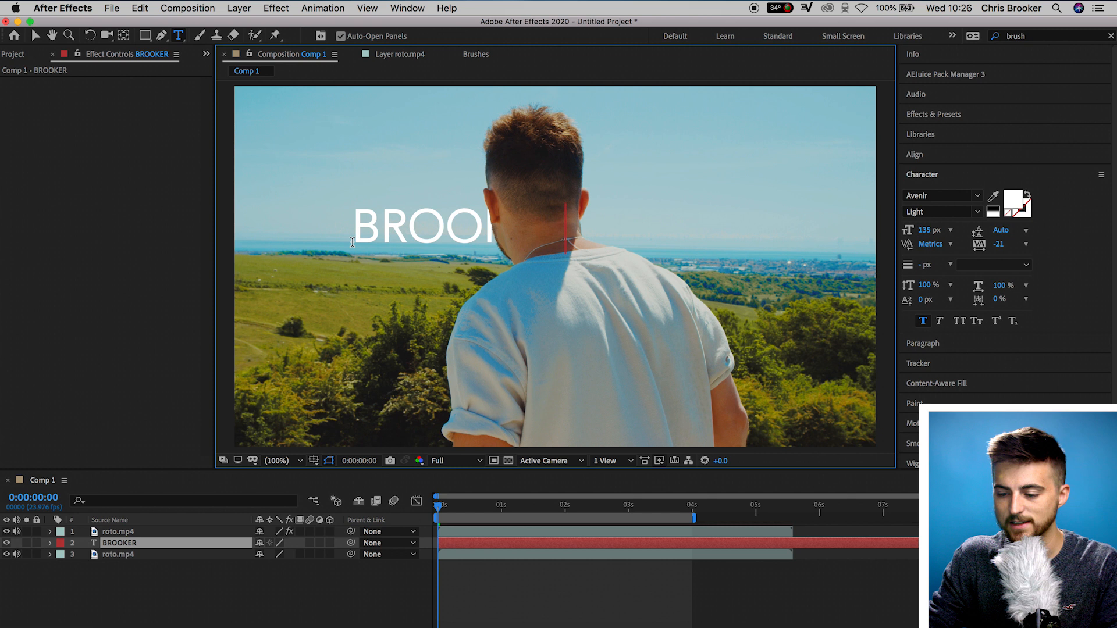